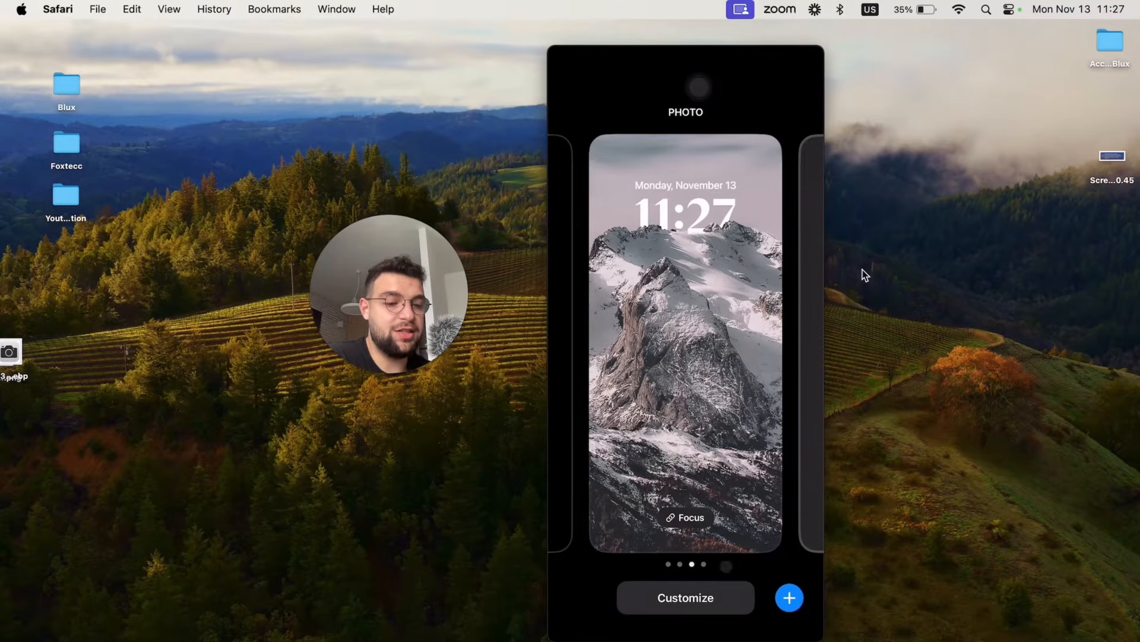
Customize the mountain photo's Lock Screen and select the widget area under the clock
click(685, 597)
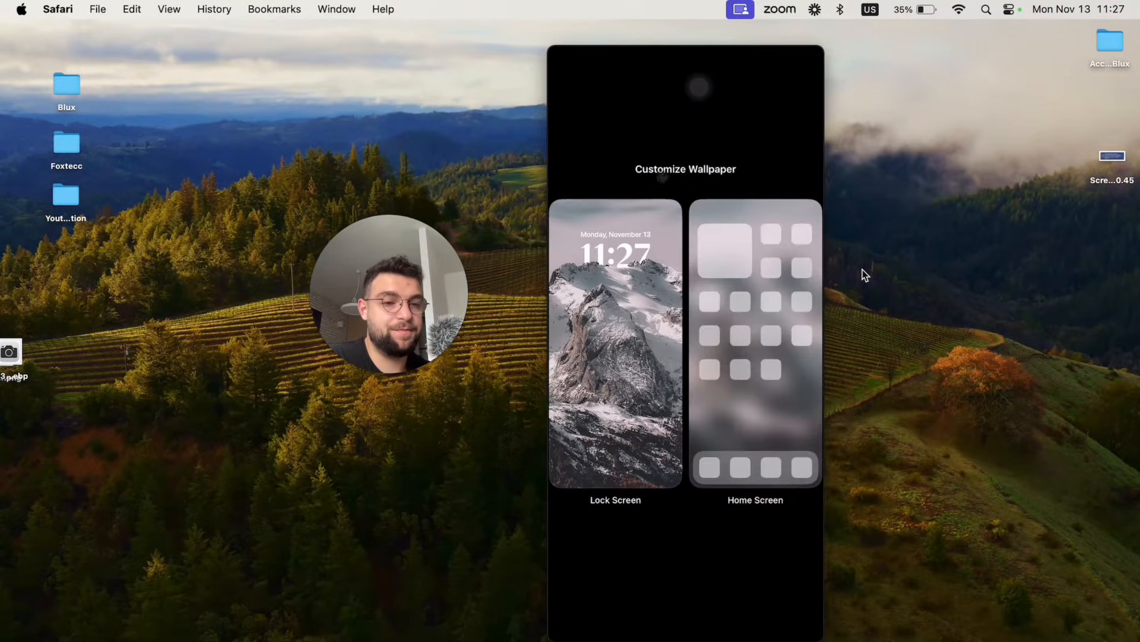
click(615, 342)
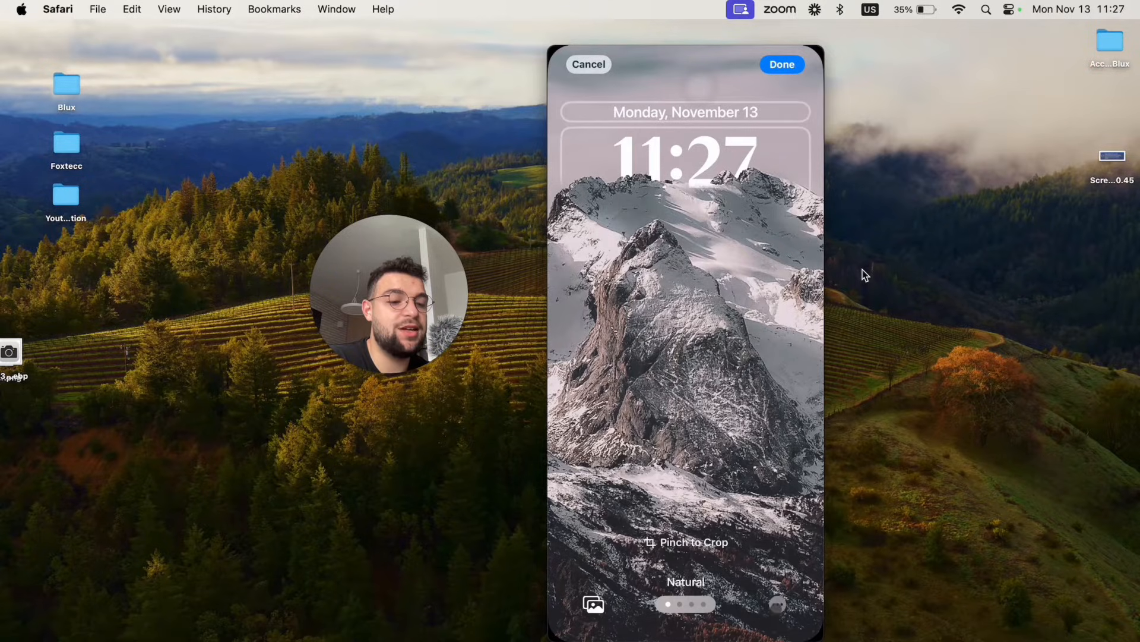
click(777, 603)
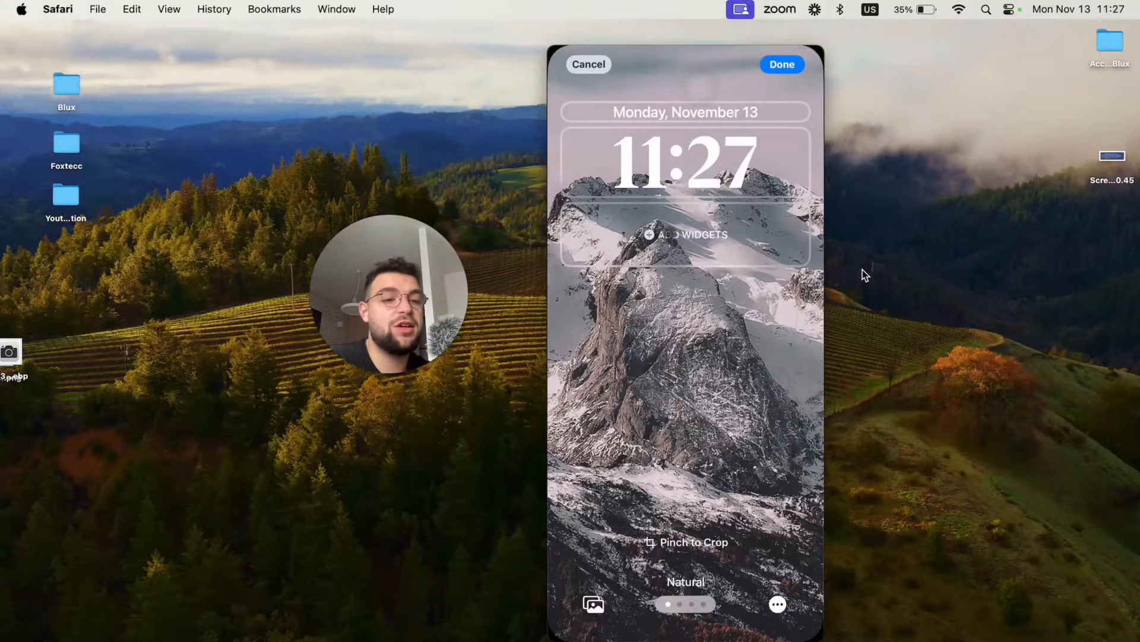
Add a ChatGPT widget plus Fitness activity summary and rings widgets to the row
click(685, 234)
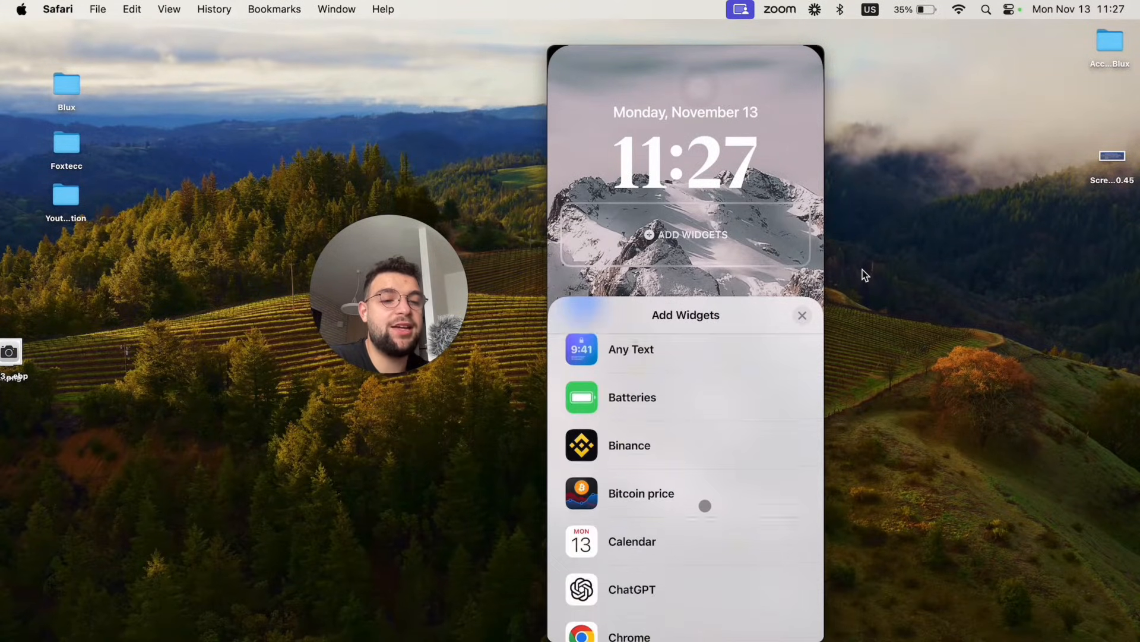
scroll(down, 3)
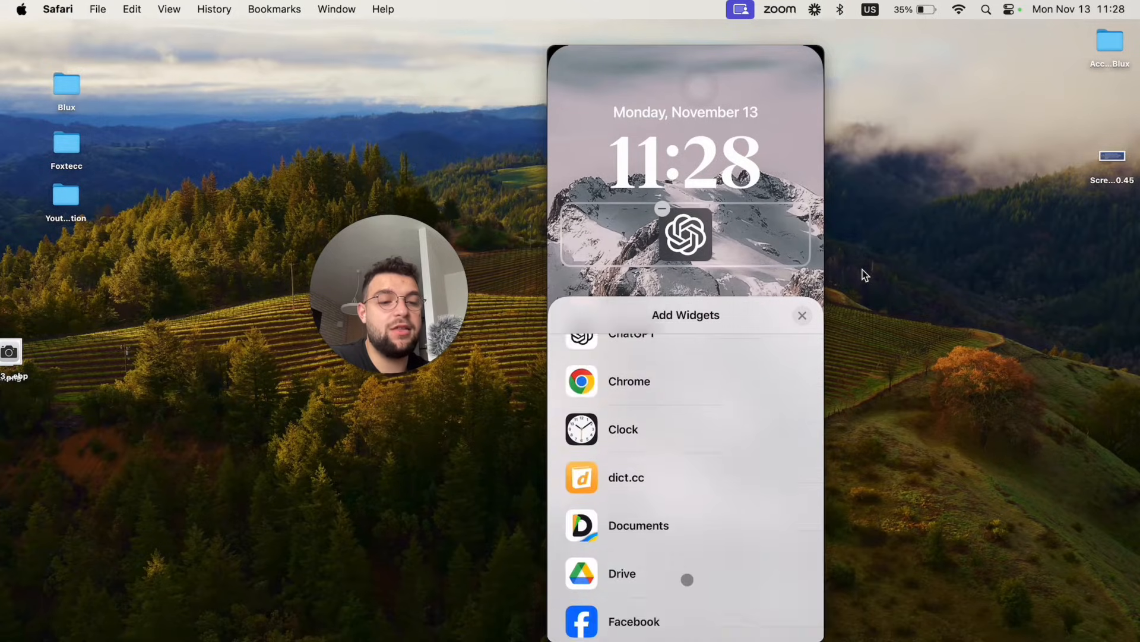
scroll(down, 3)
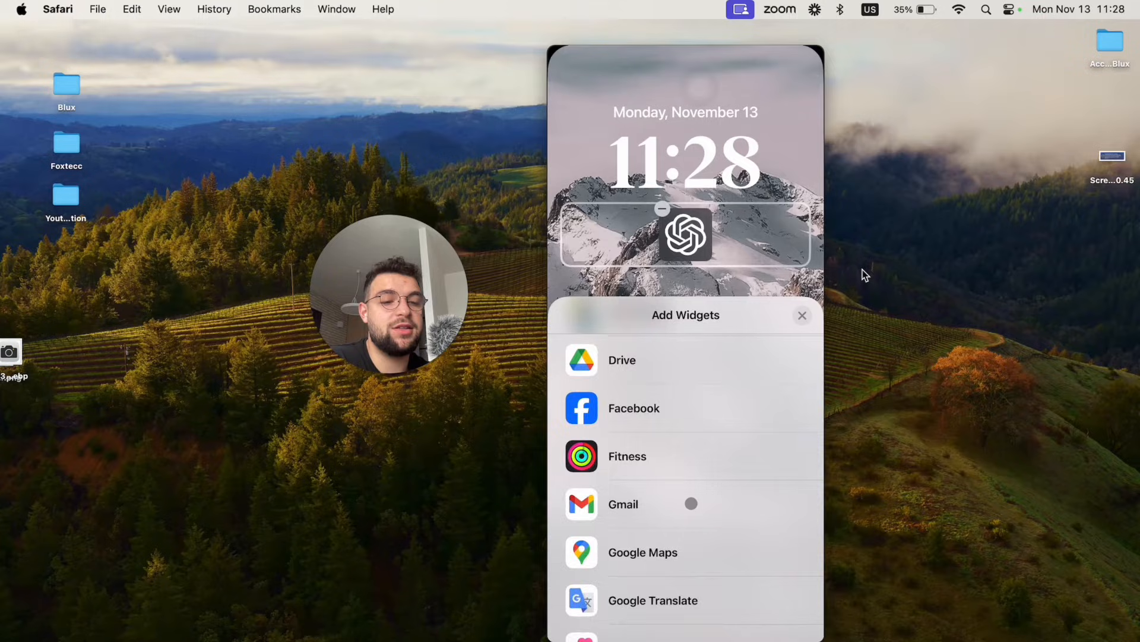
click(627, 456)
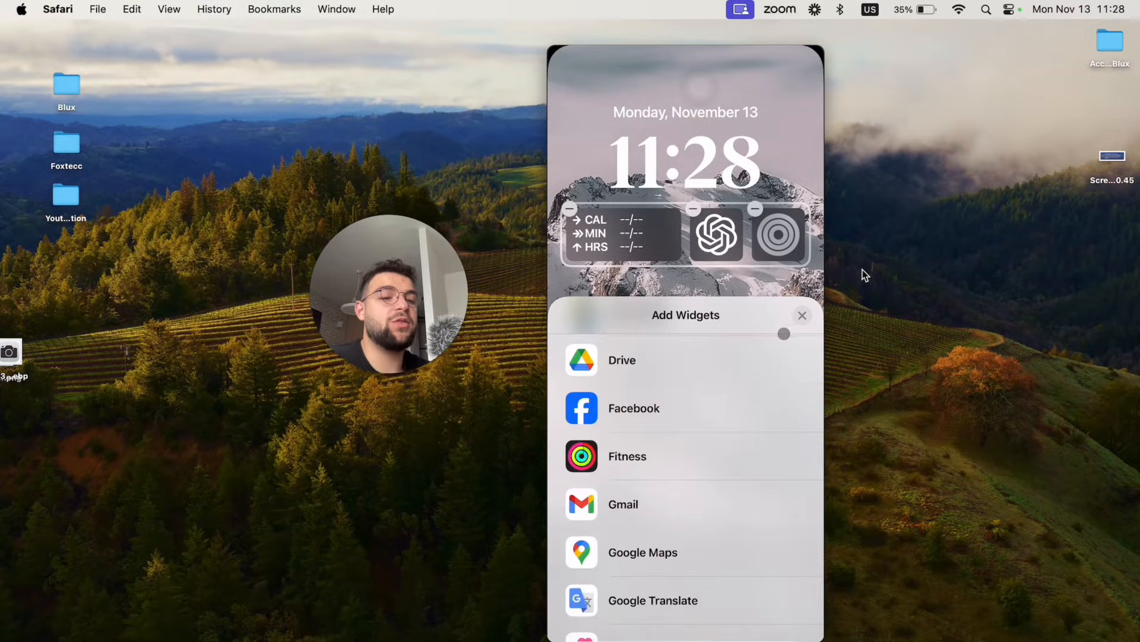
click(802, 315)
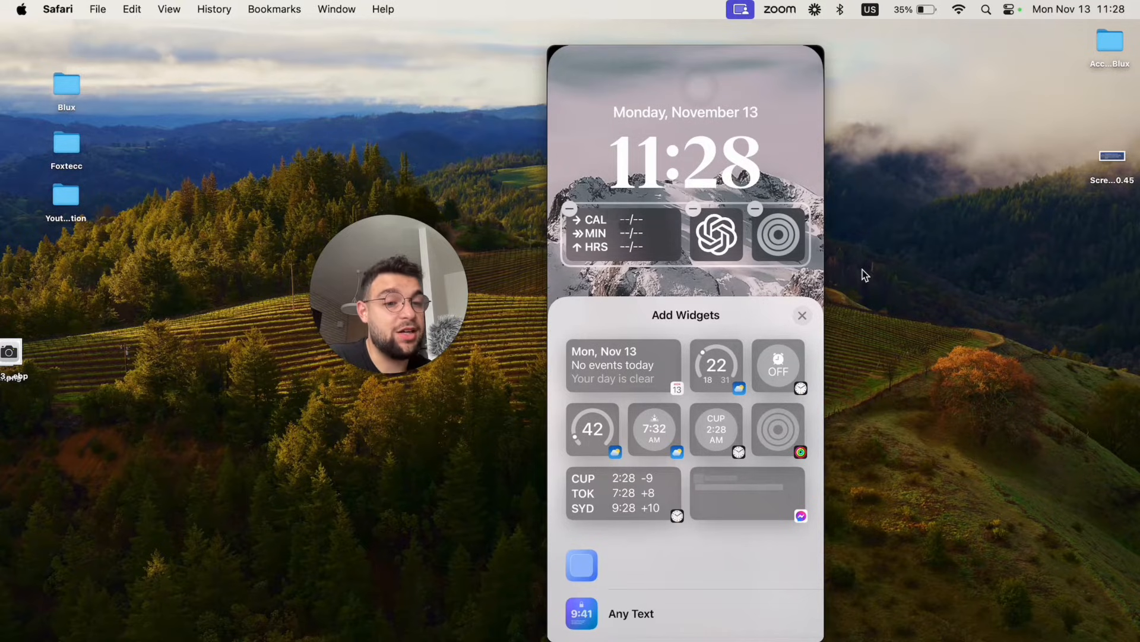
Replace the wide Fitness widget with Batteries and a City Analog clock widget
click(570, 209)
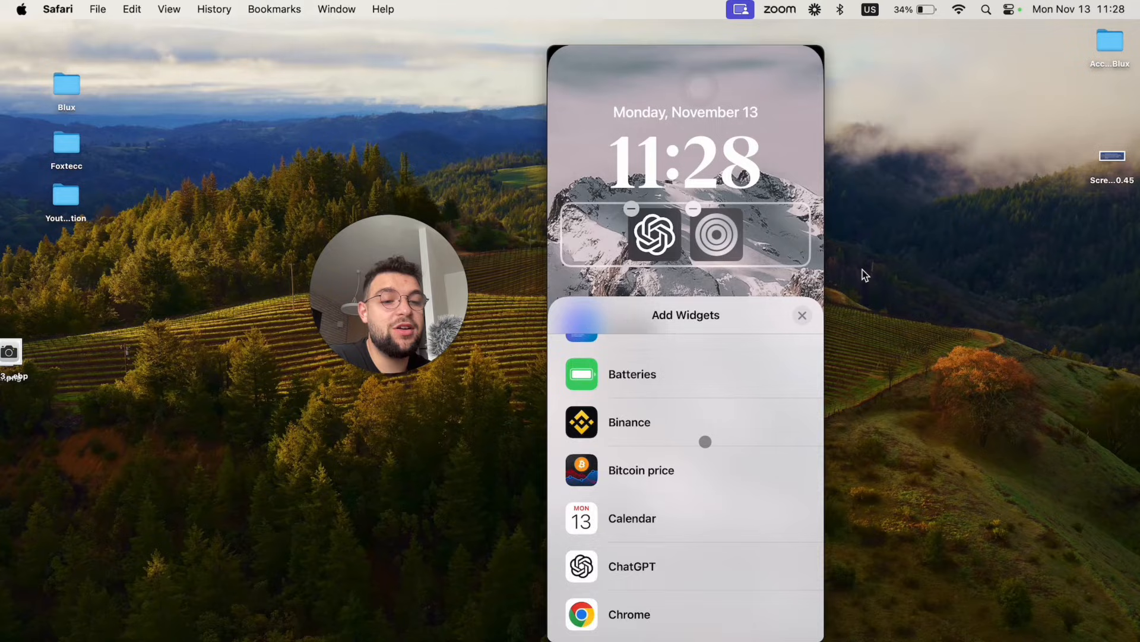
click(631, 373)
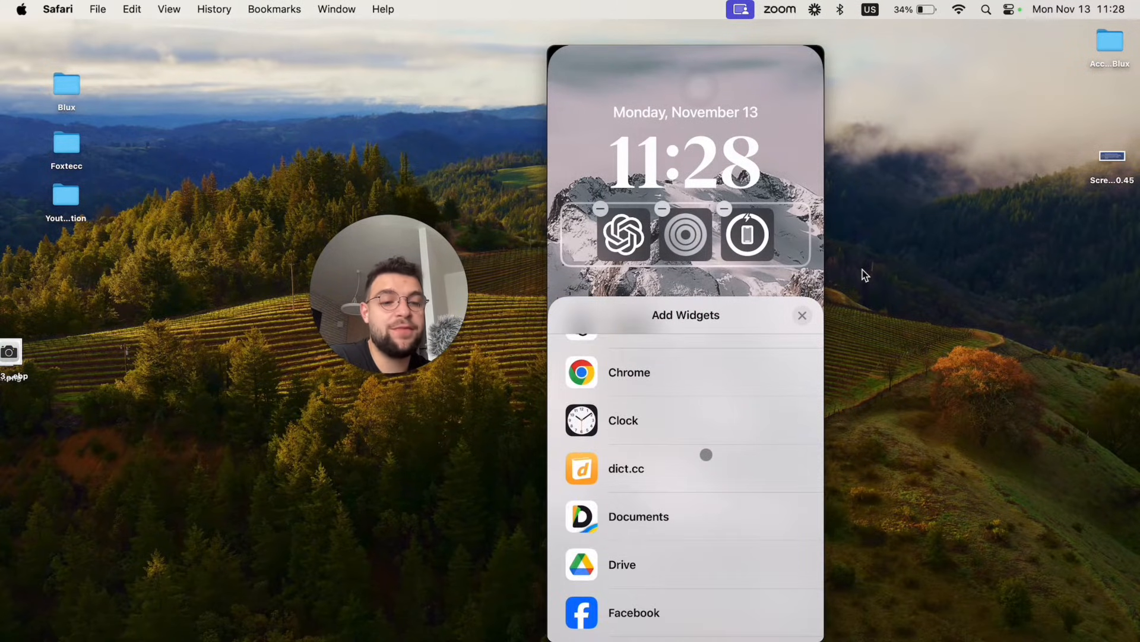
click(623, 420)
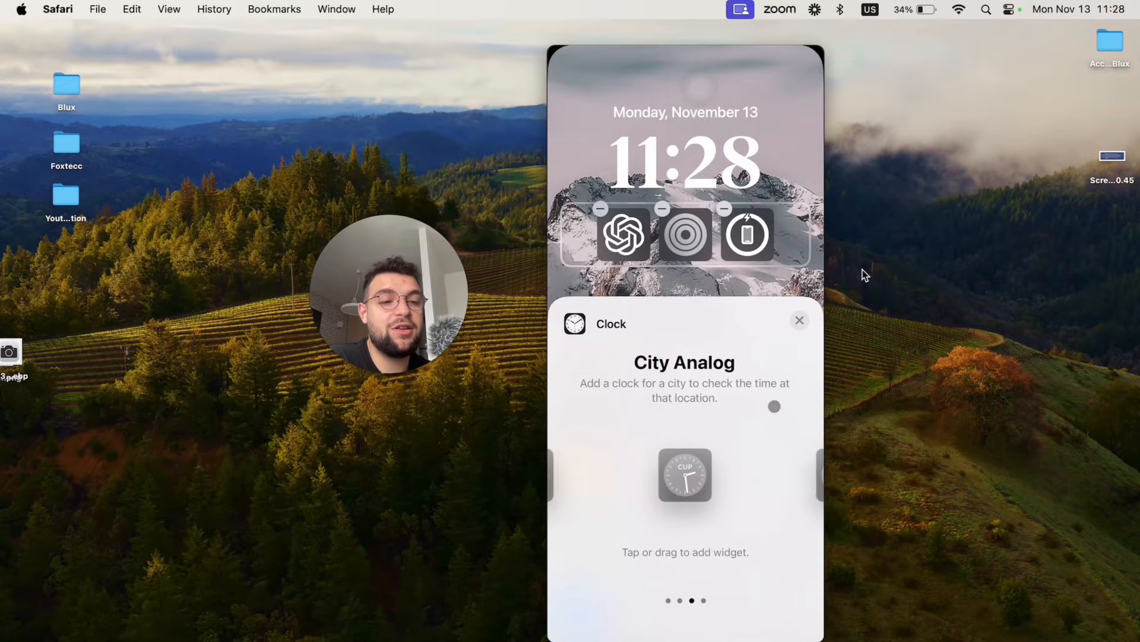
click(683, 475)
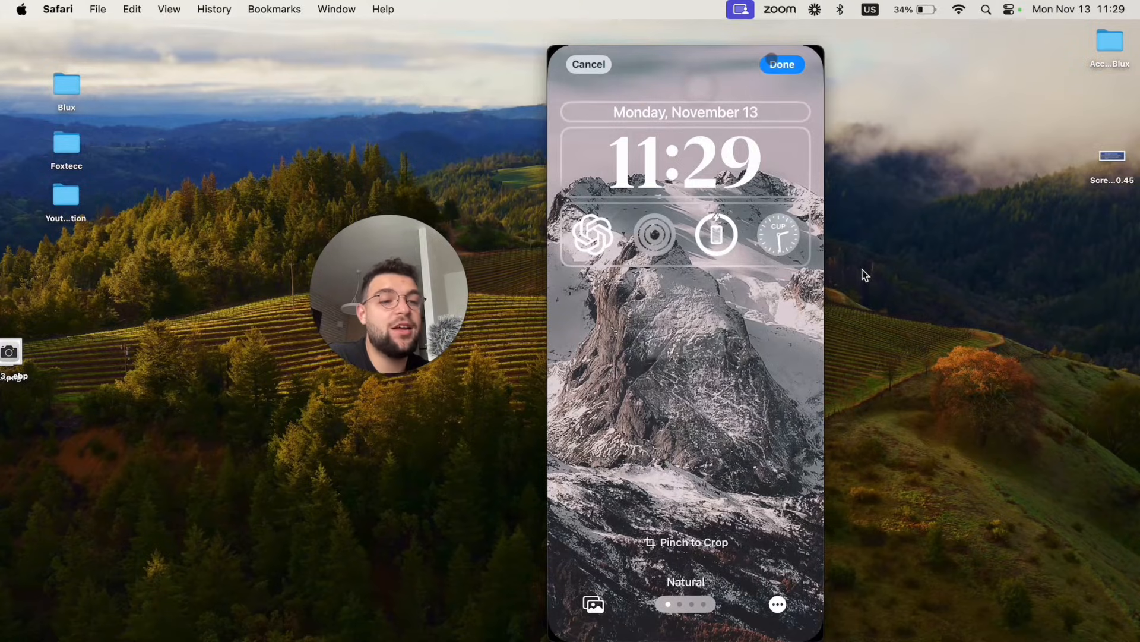
Save the four-widget lock screen, then start a new blue wallpaper lock screen
click(782, 64)
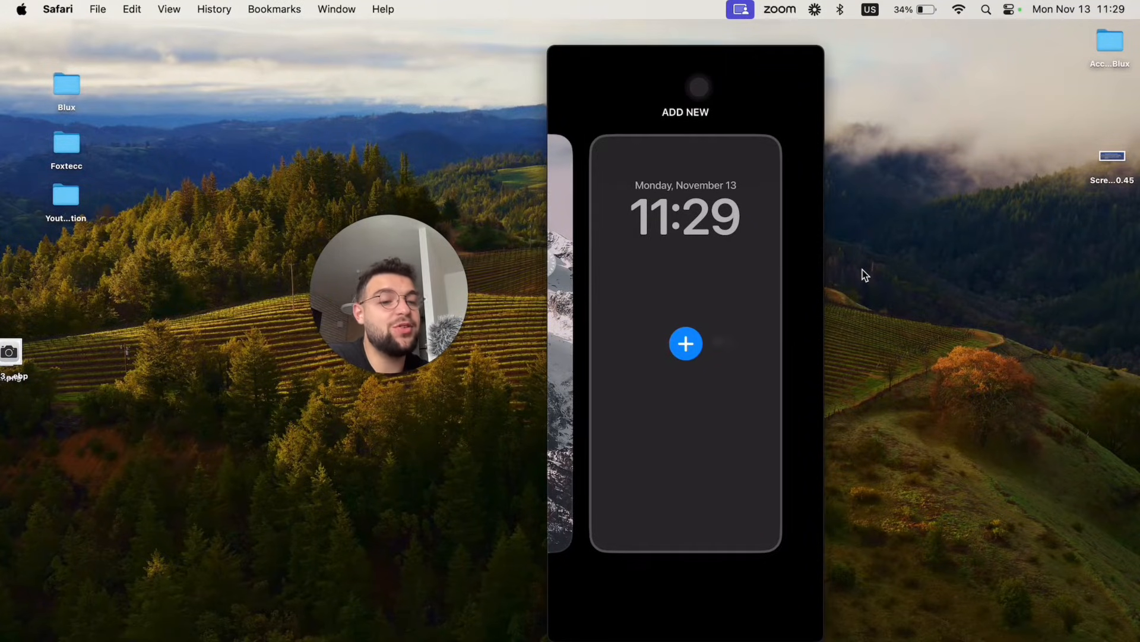
click(684, 344)
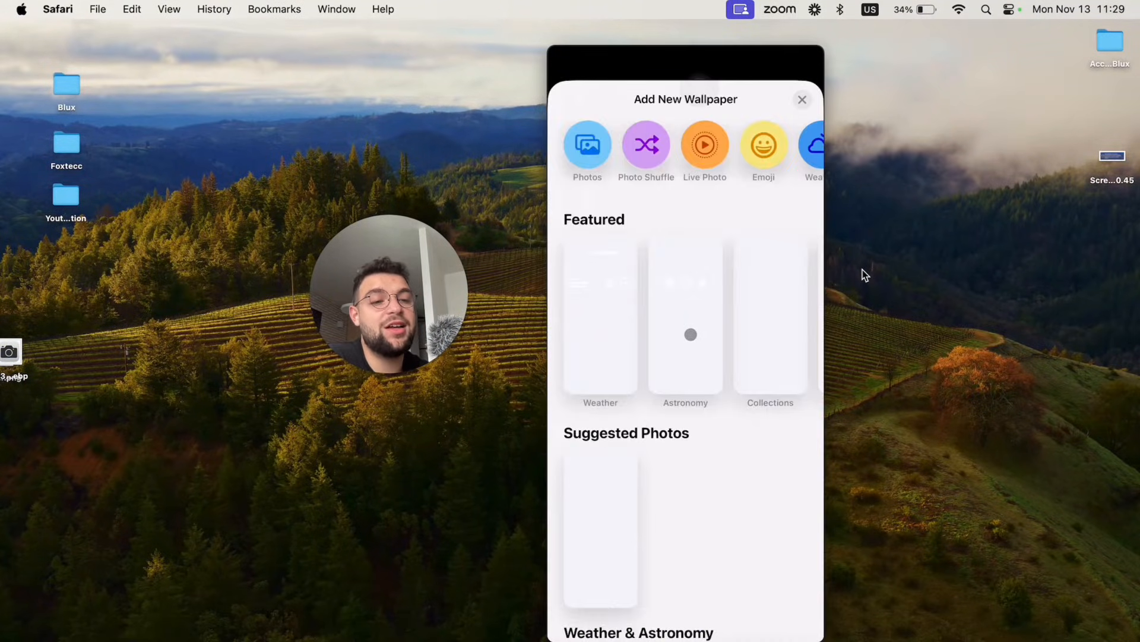
scroll(down, 3)
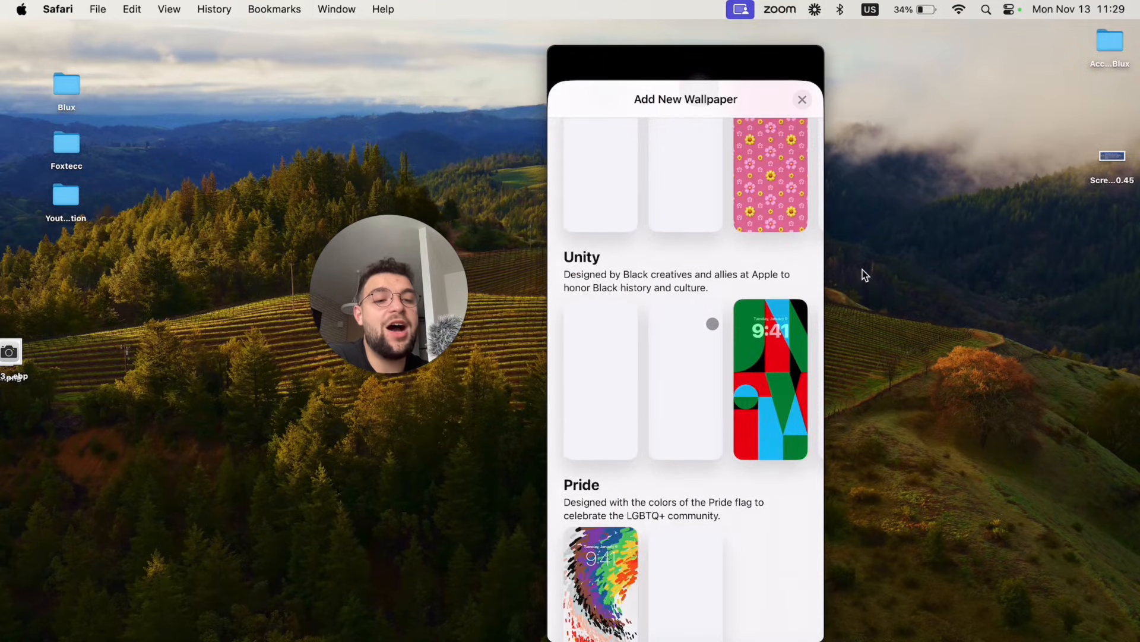
scroll(down, 3)
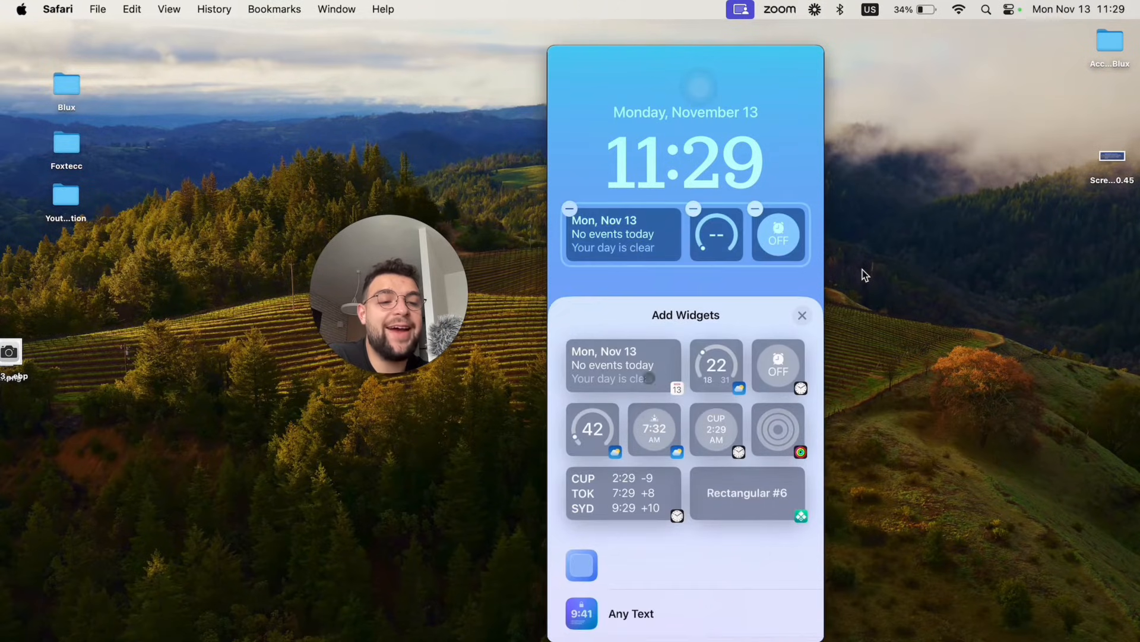
Dismiss the widget-limit alert and remove the wide calendar widget from the blue lock screen
click(716, 365)
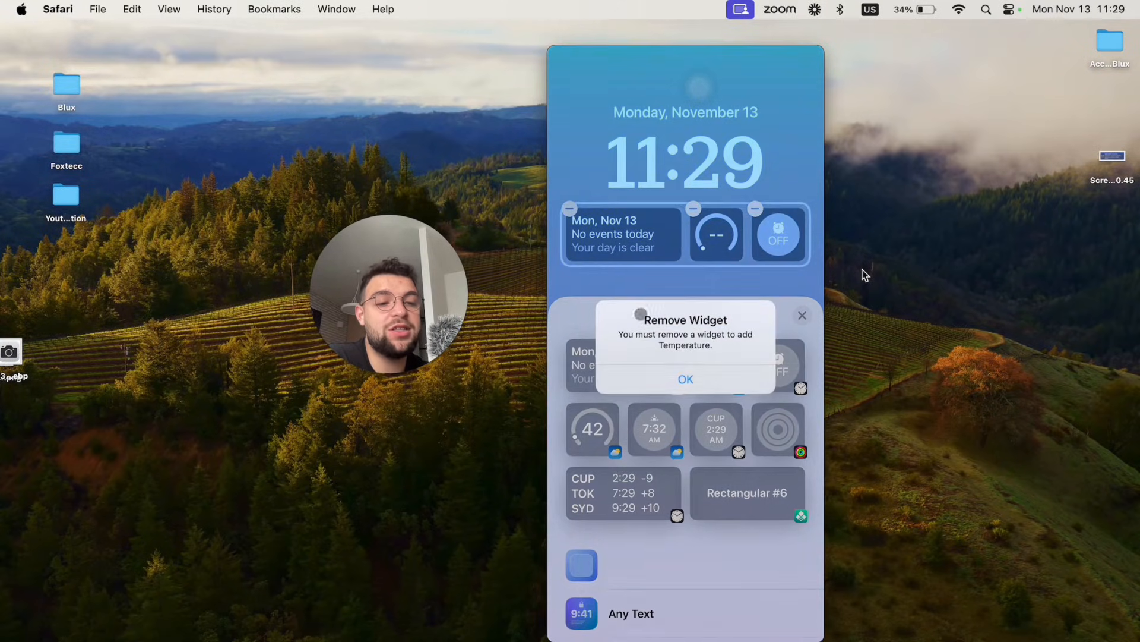
click(685, 379)
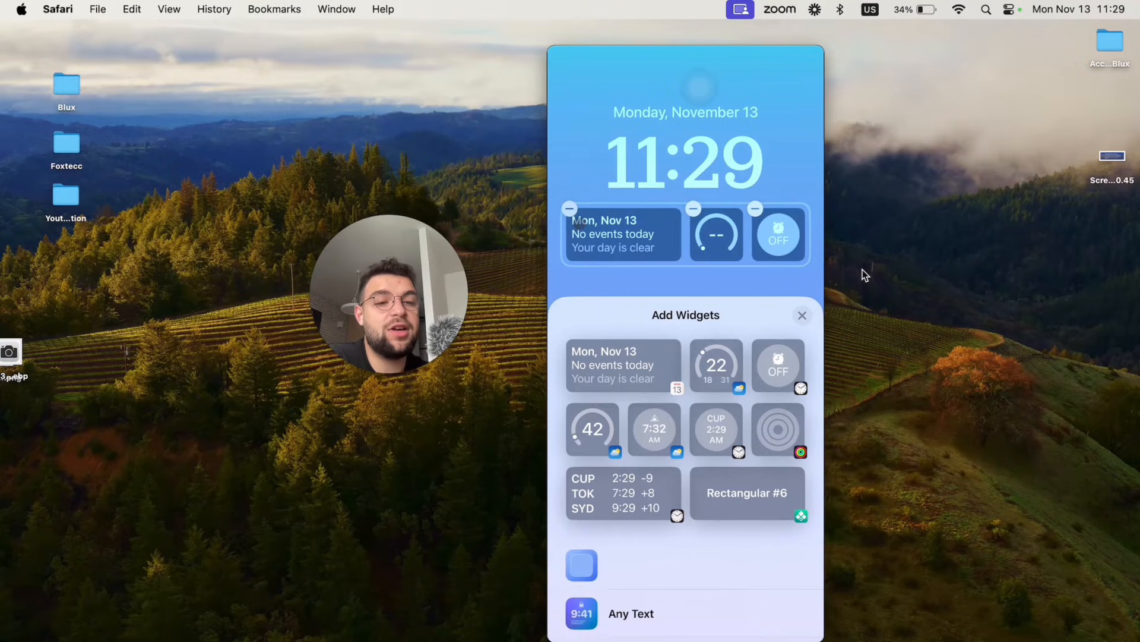
click(569, 208)
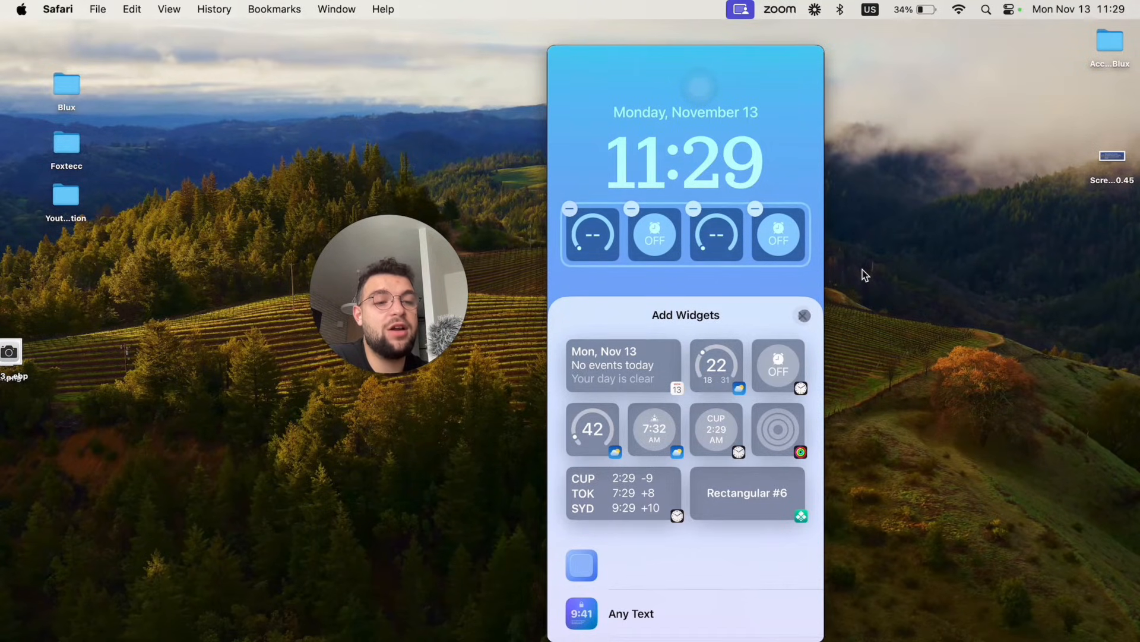
click(803, 315)
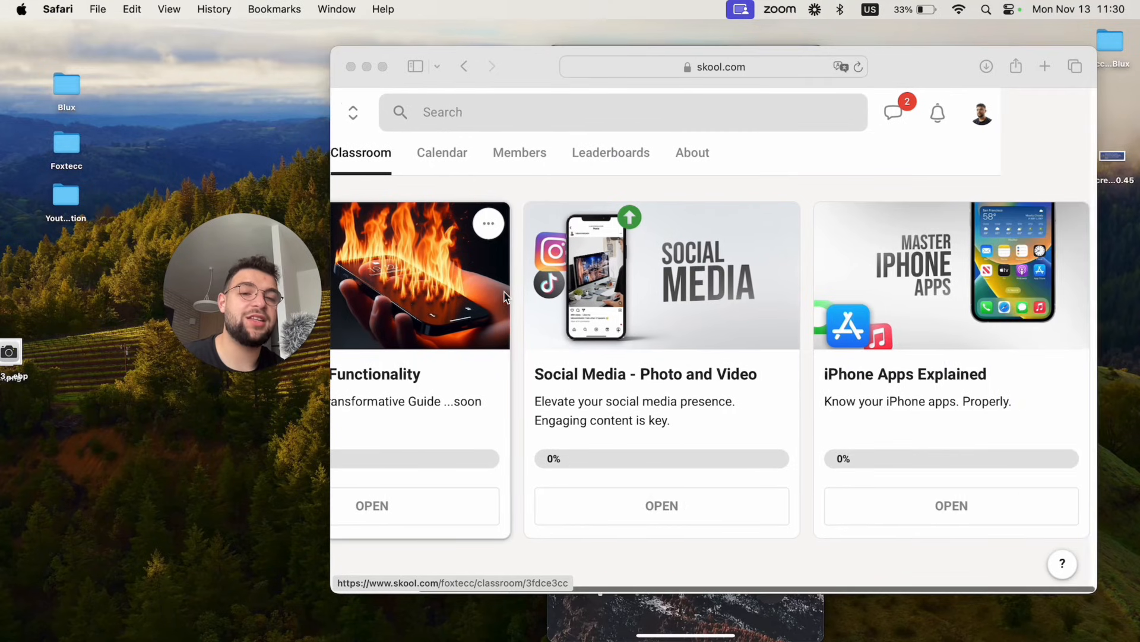
Scroll the Skool course row back and close the Safari window
click(353, 113)
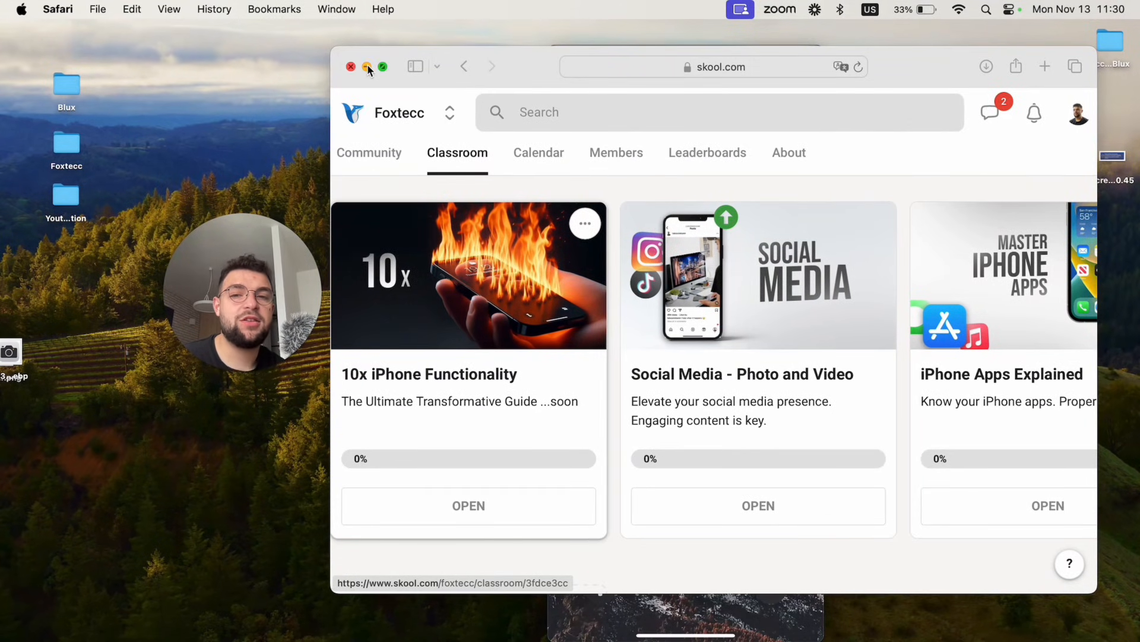
click(350, 67)
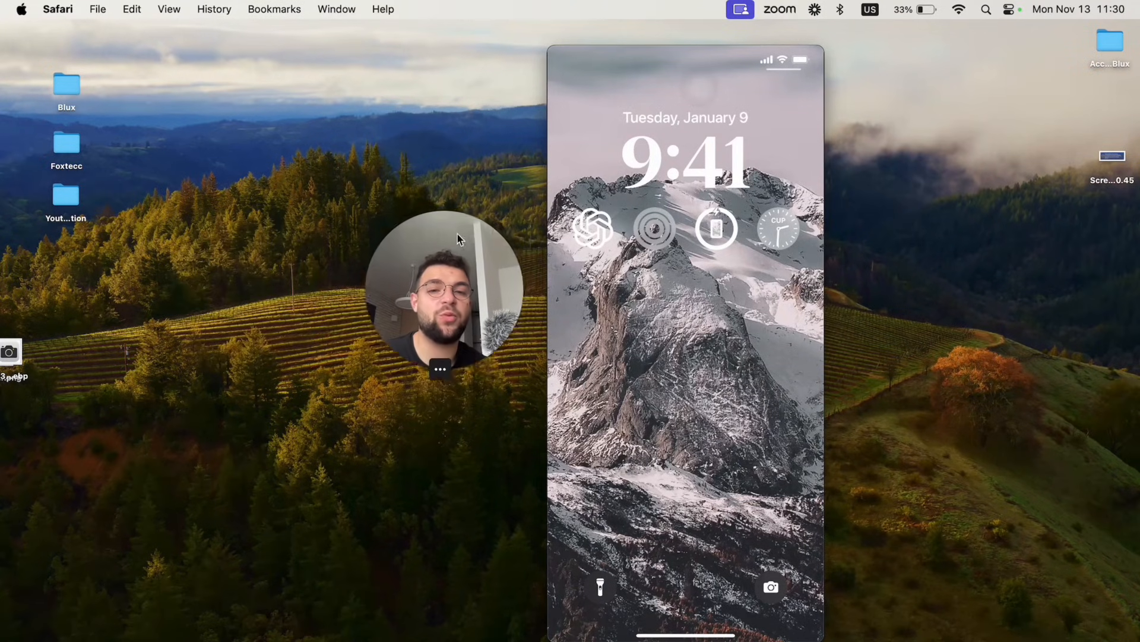